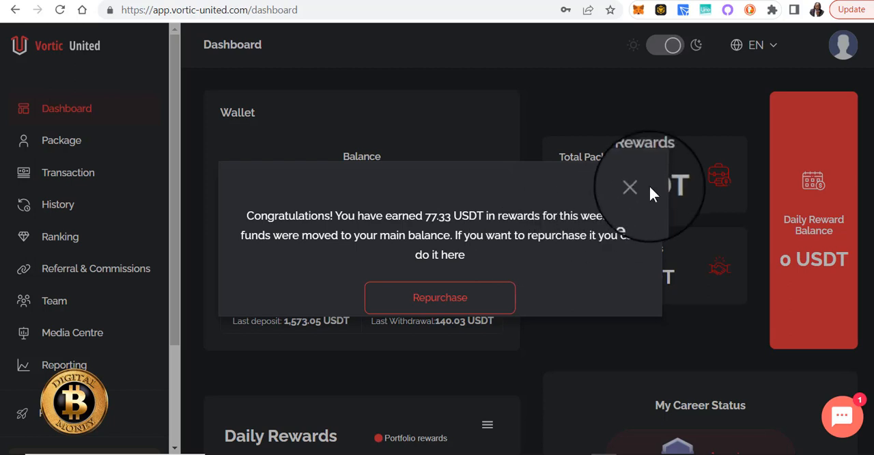
- Dismiss the weekly rewards congratulations notice on the dashboard
left_click(629, 186)
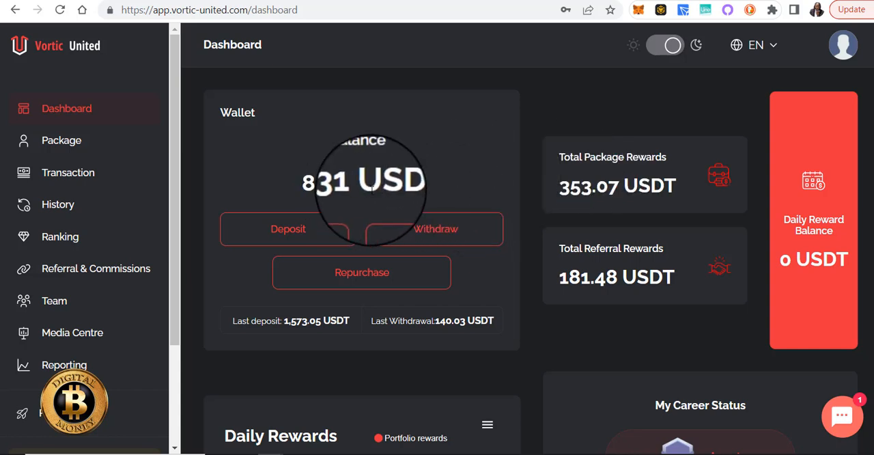
mouse_move(587, 177)
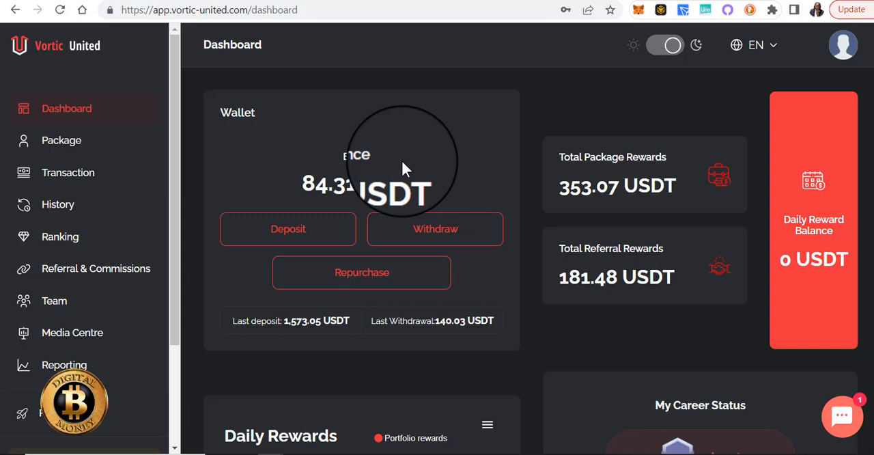
mouse_move(374, 275)
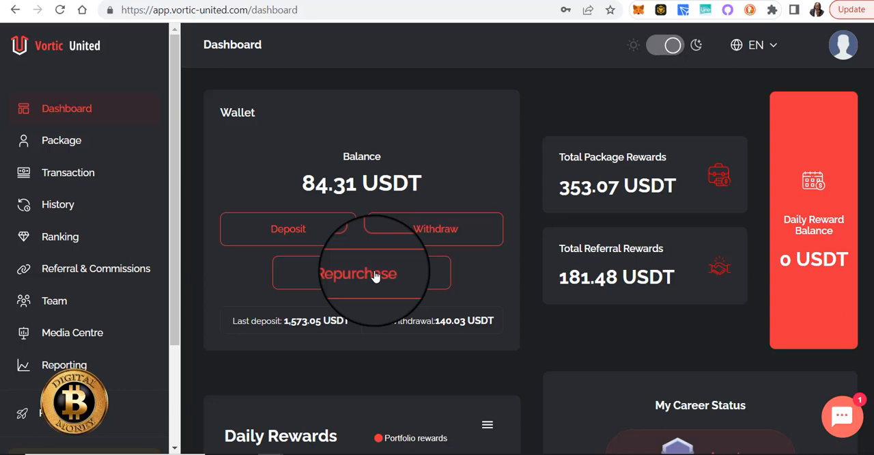
mouse_move(286, 171)
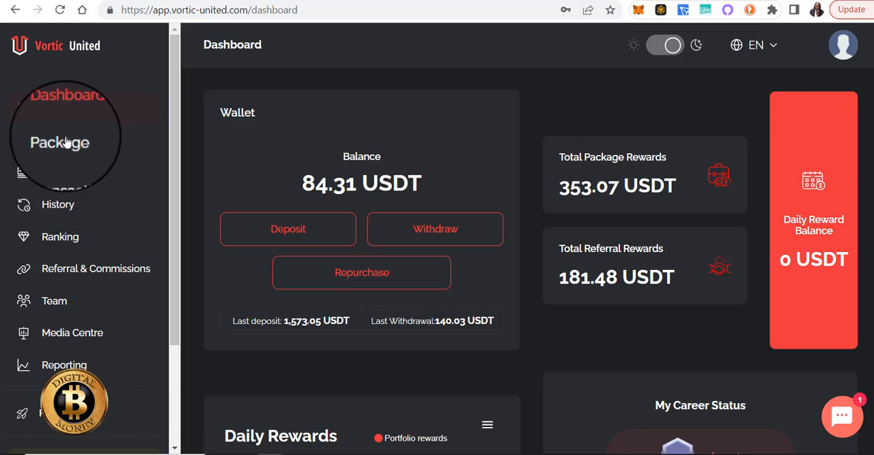
- Go to the Package page from the dashboard
left_click(60, 142)
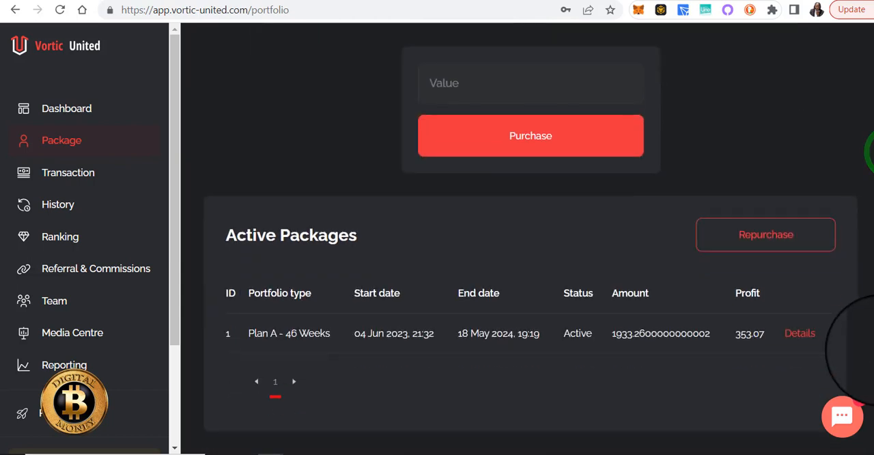
- Repurchase the full 84.31 USDT wallet balance into the active Plan A package
scroll("down", 3)
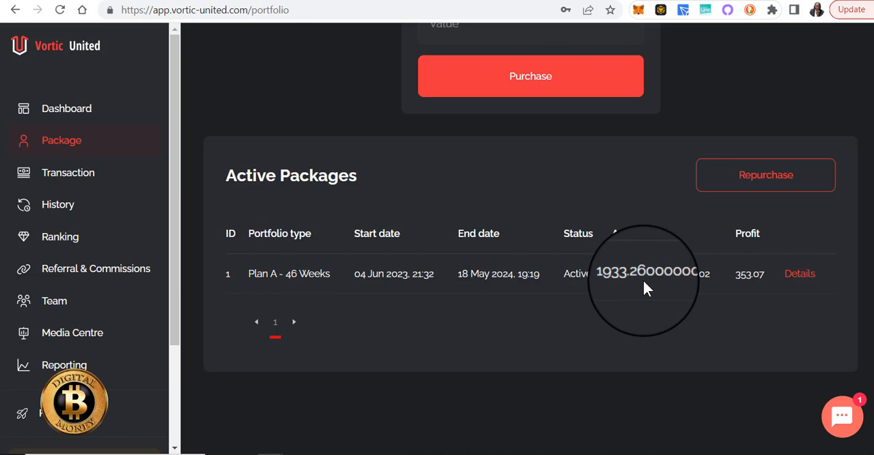
mouse_move(628, 287)
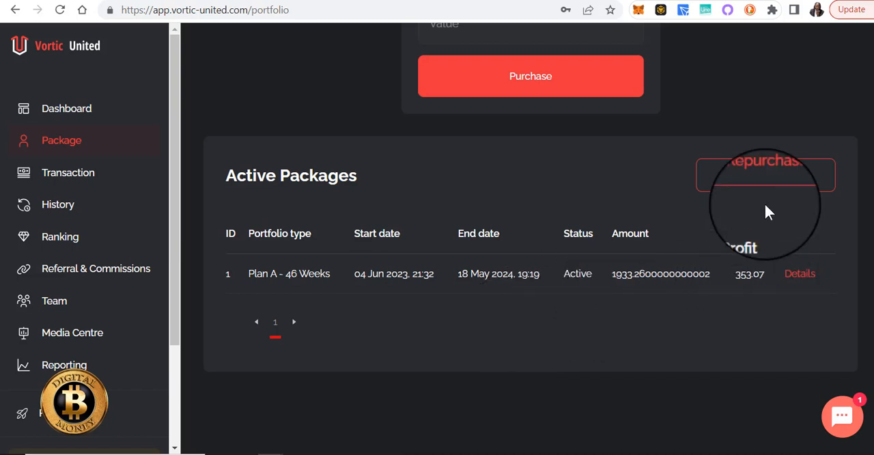
left_click(765, 174)
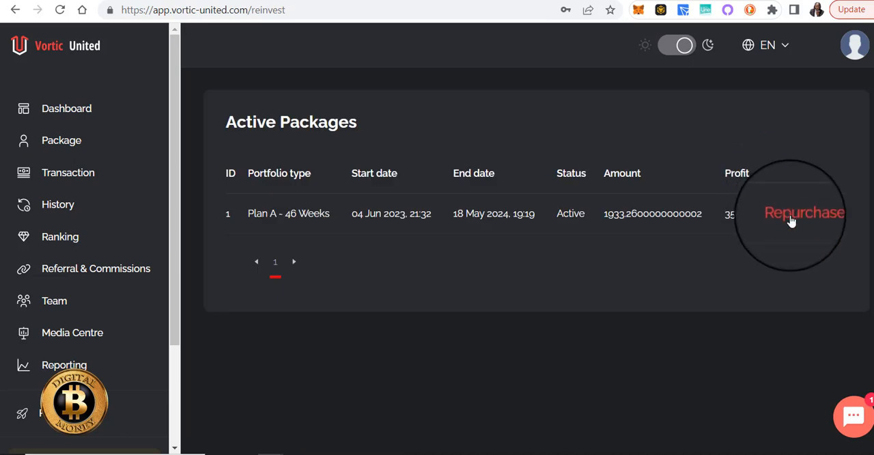
left_click(792, 212)
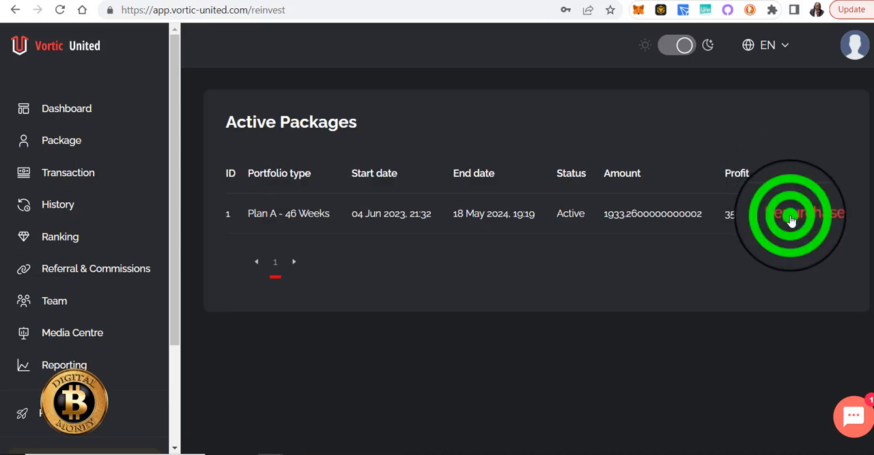
left_click(799, 213)
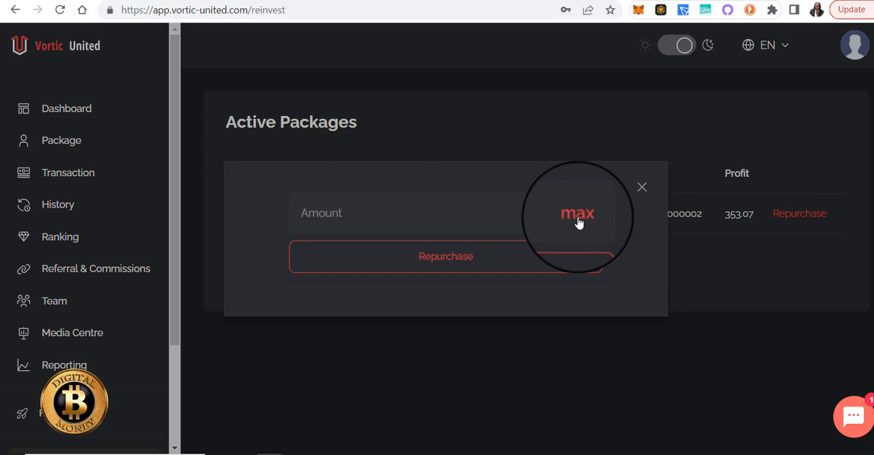
left_click(577, 213)
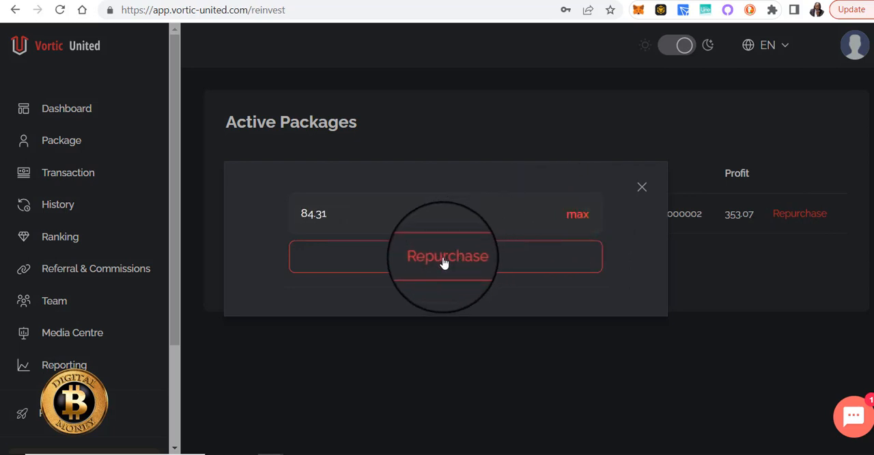
left_click(448, 255)
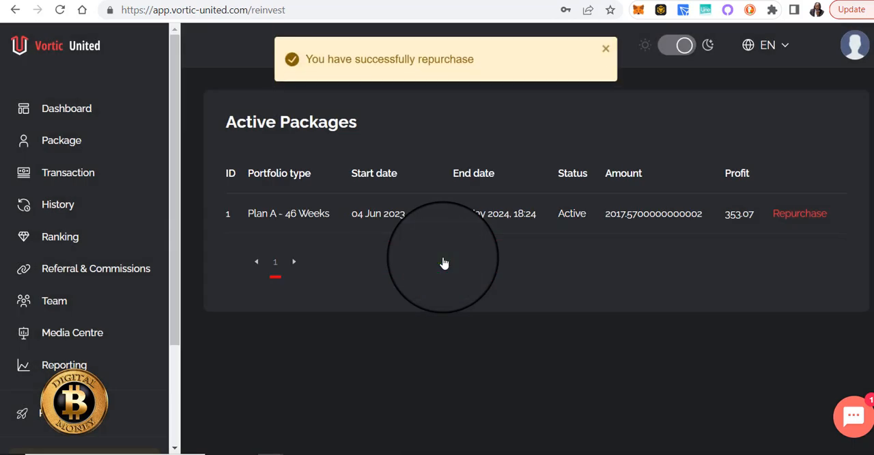
mouse_move(417, 72)
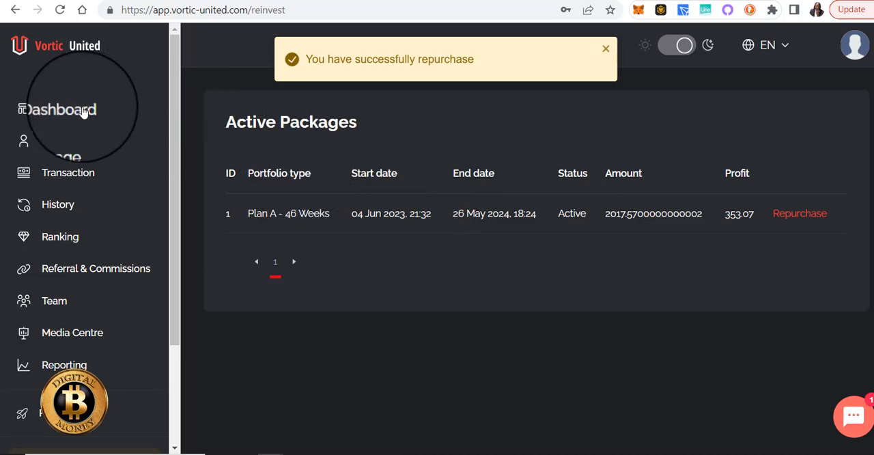
- Check the dashboard balance is 0 USDT, then return to the packages page
left_click(61, 109)
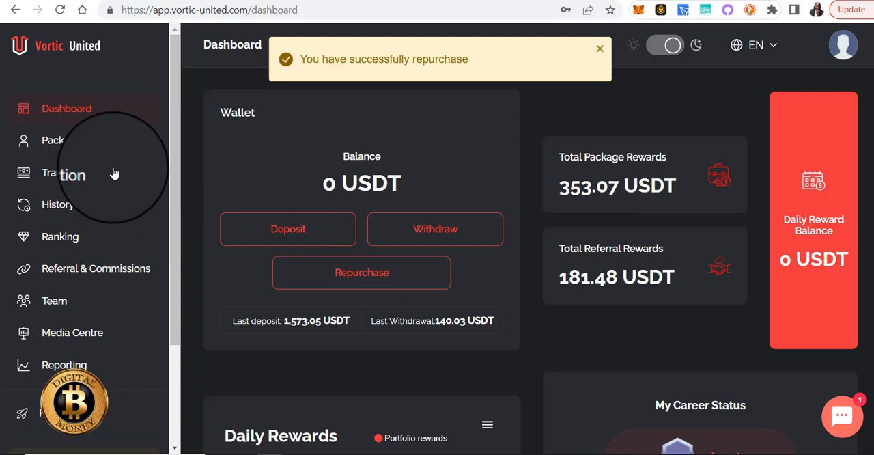
left_click(62, 140)
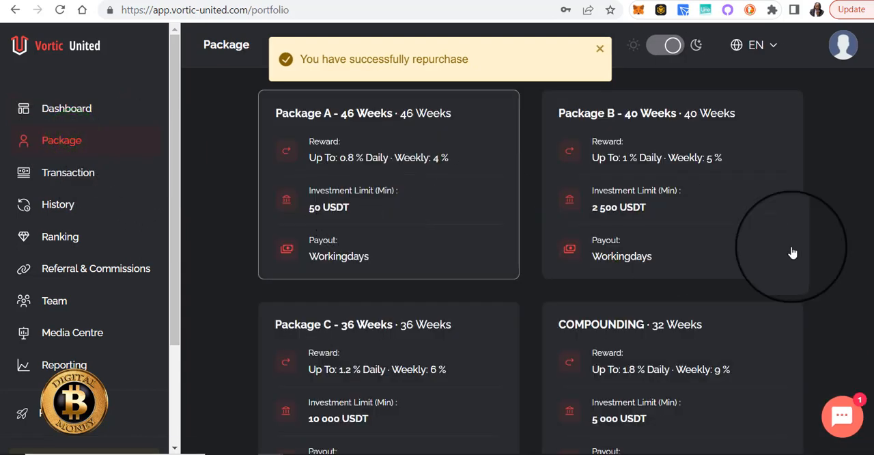